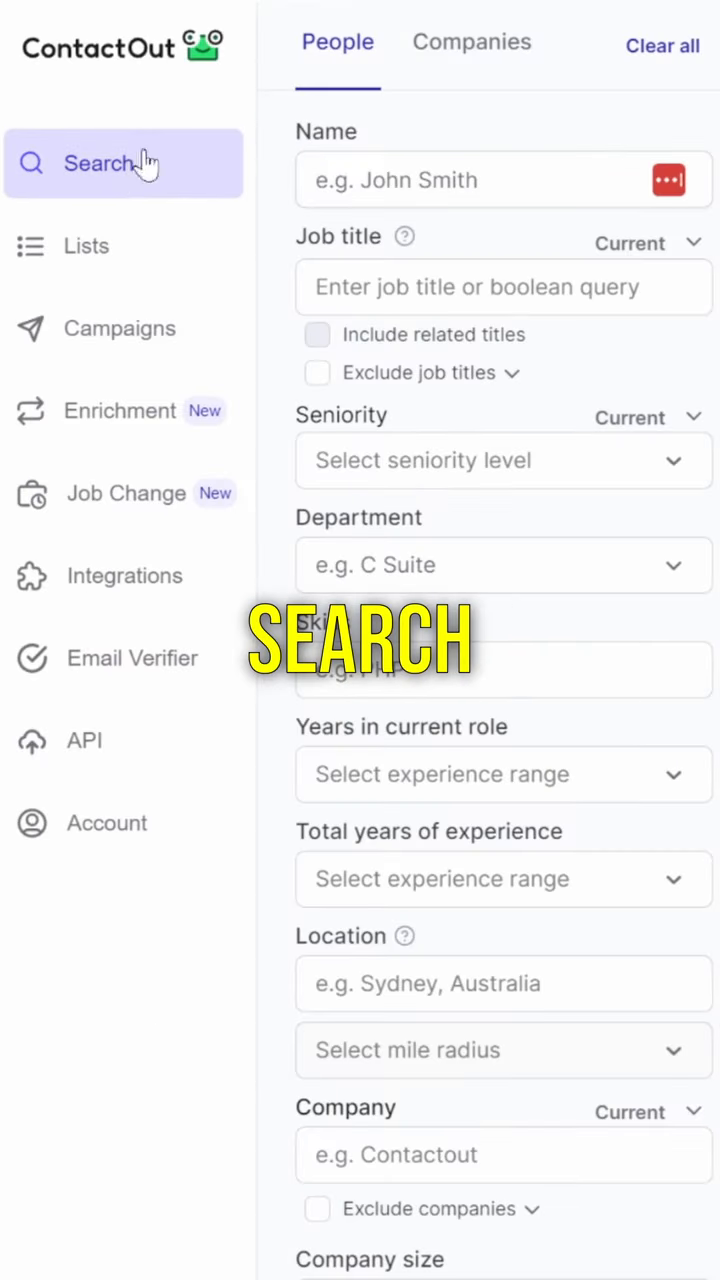
Search for 'project manager' at 1-10 employee Computer Software companies in the United States.
{"action": "left_click", "coordinate": [503, 287]}
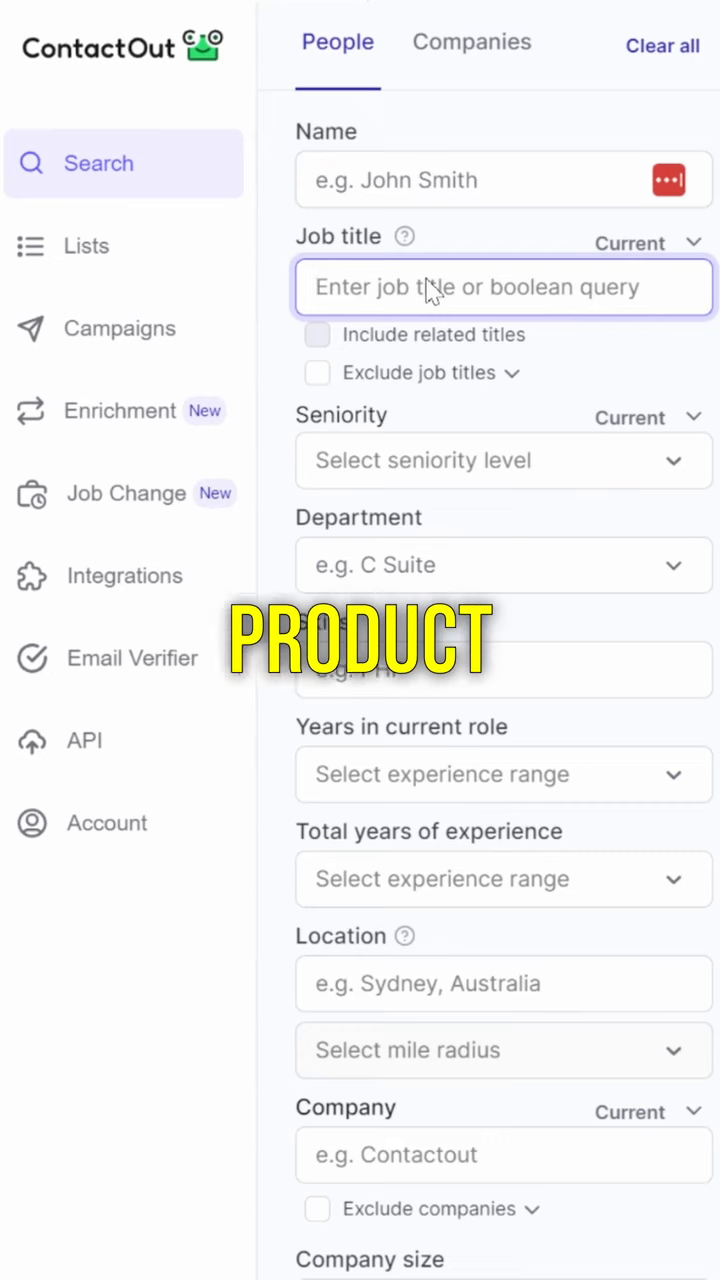
{"action": "type", "text": "project manager"}
{"action": "left_click", "coordinate": [504, 984]}
{"action": "type", "text": "United States"}
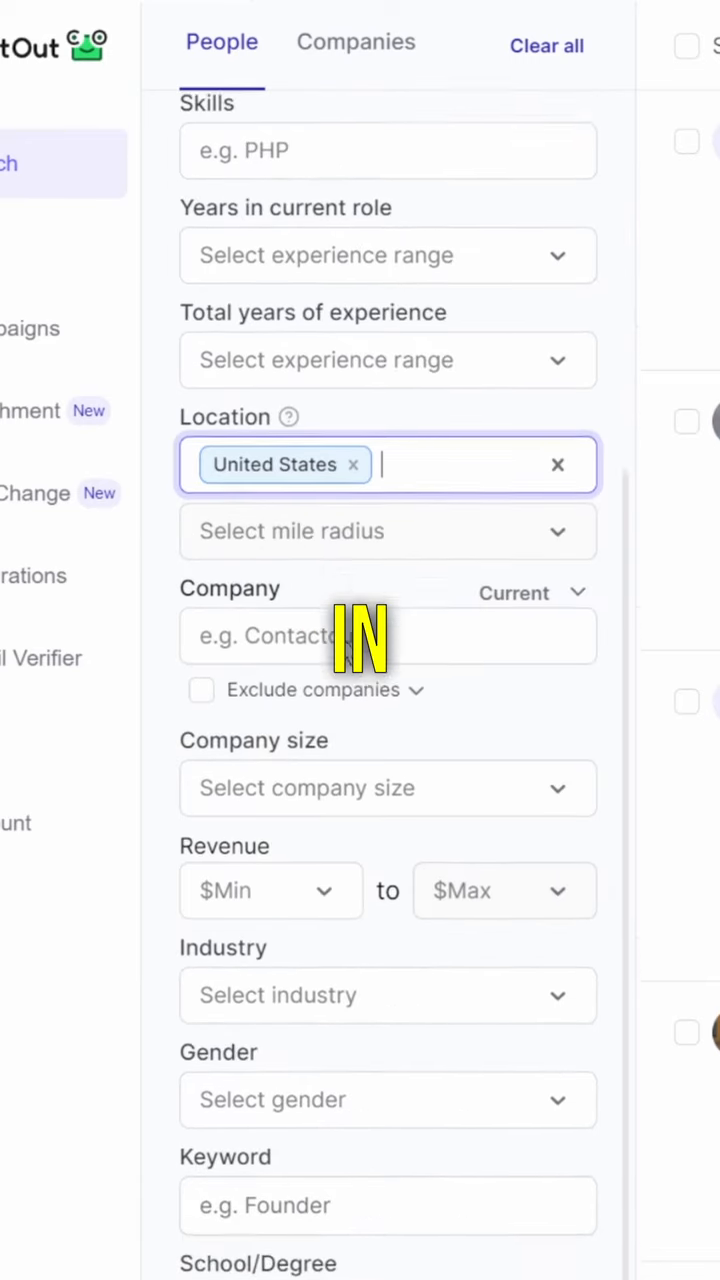
{"action": "left_click", "coordinate": [387, 788]}
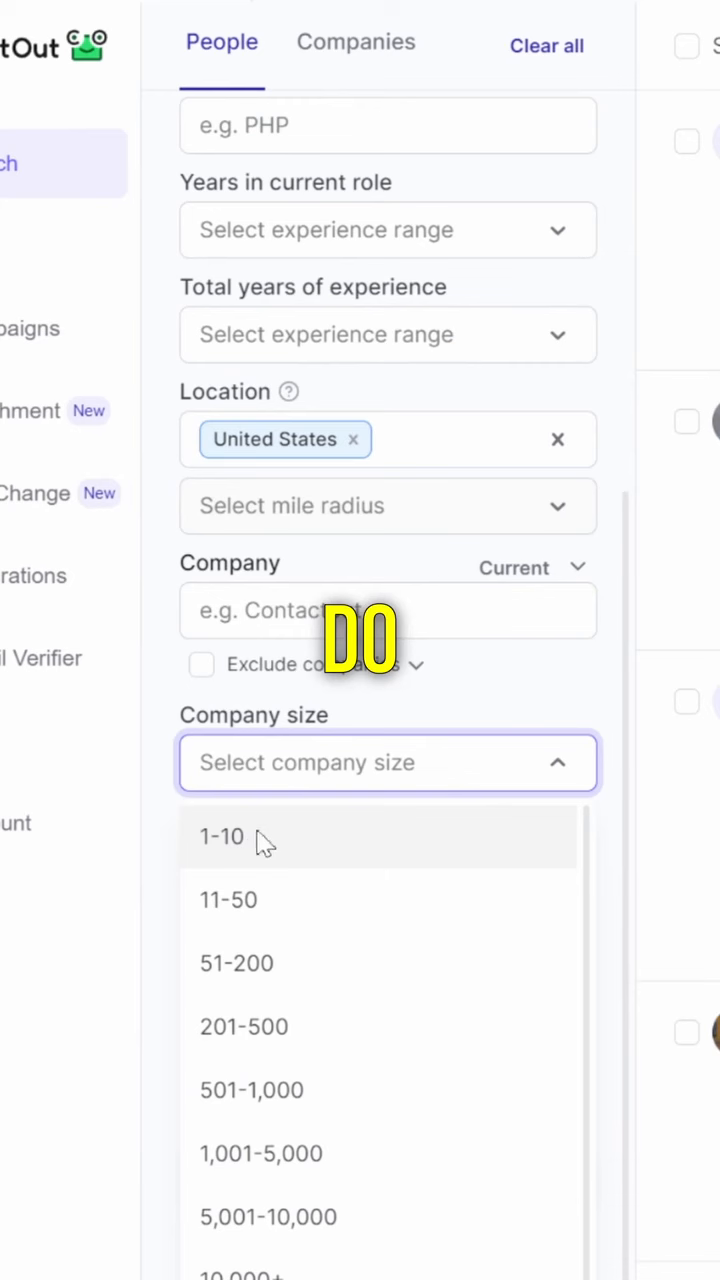
{"action": "left_click", "coordinate": [221, 837]}
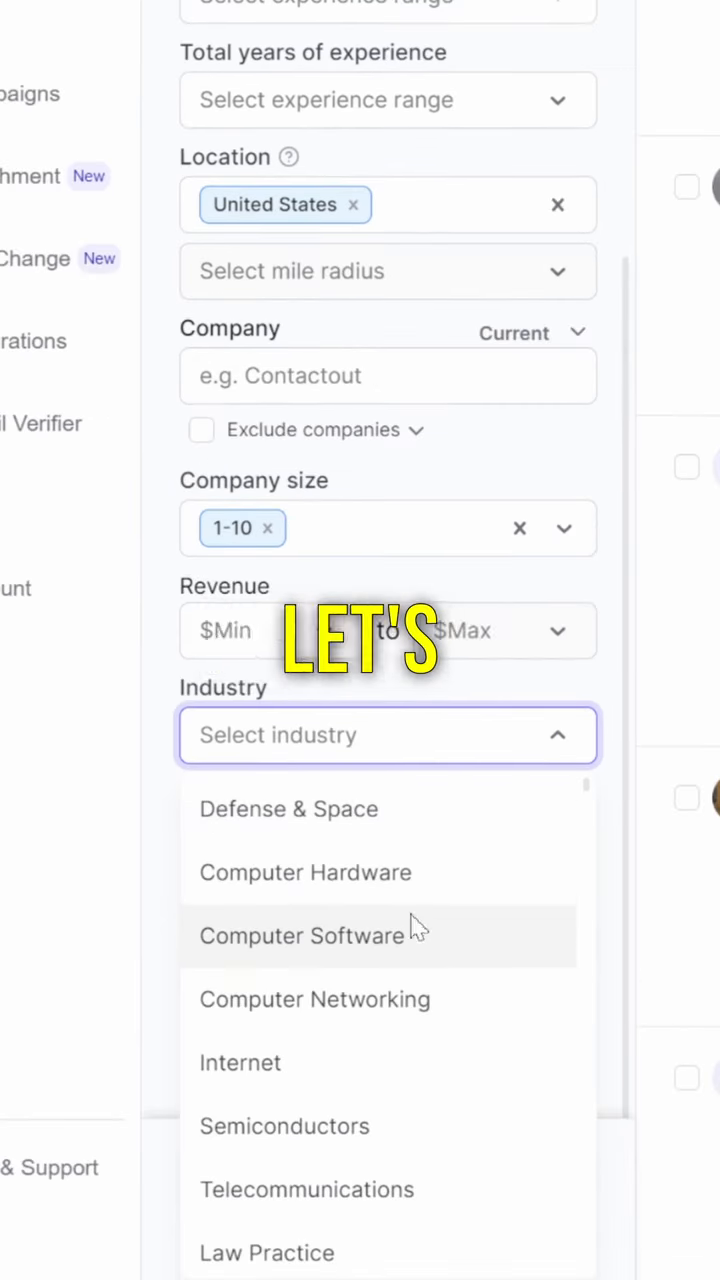
{"action": "left_click", "coordinate": [302, 936]}
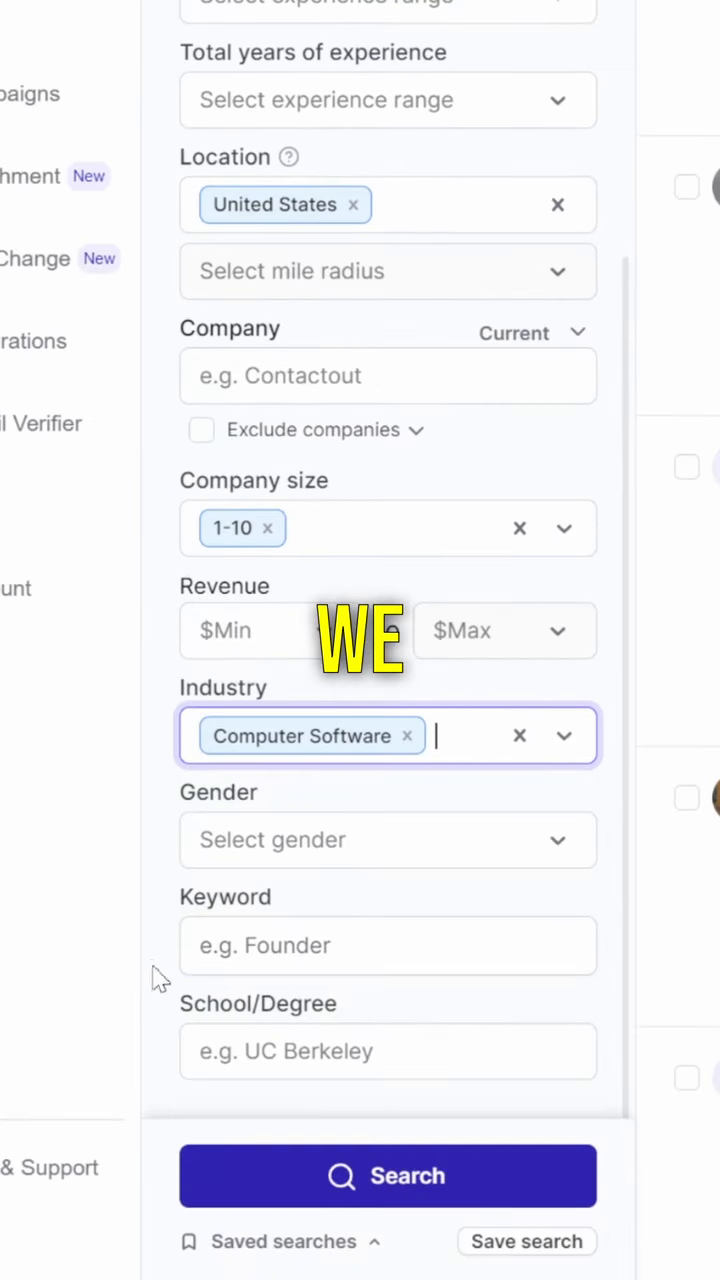
{"action": "left_click", "coordinate": [388, 1176]}
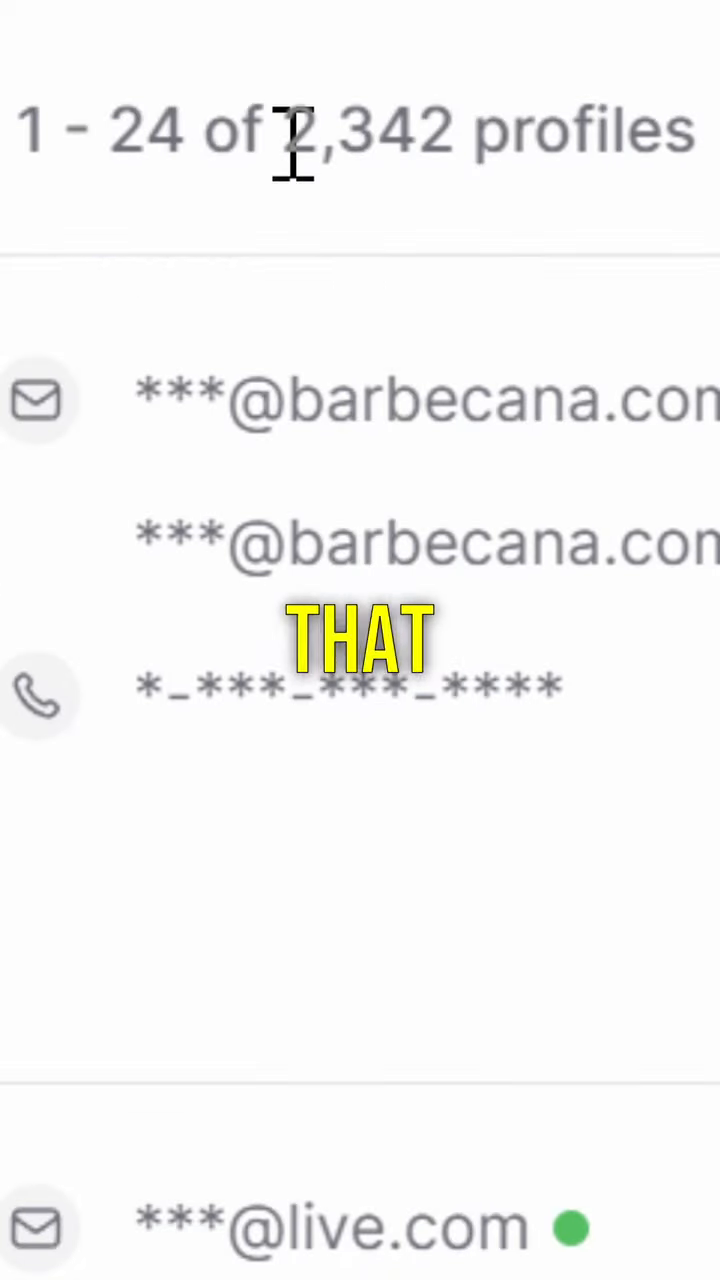
Select all matched prospect profiles and save them to a leads list.
{"action": "left_click_drag", "start_coordinate": [290, 130], "coordinate": [690, 130]}
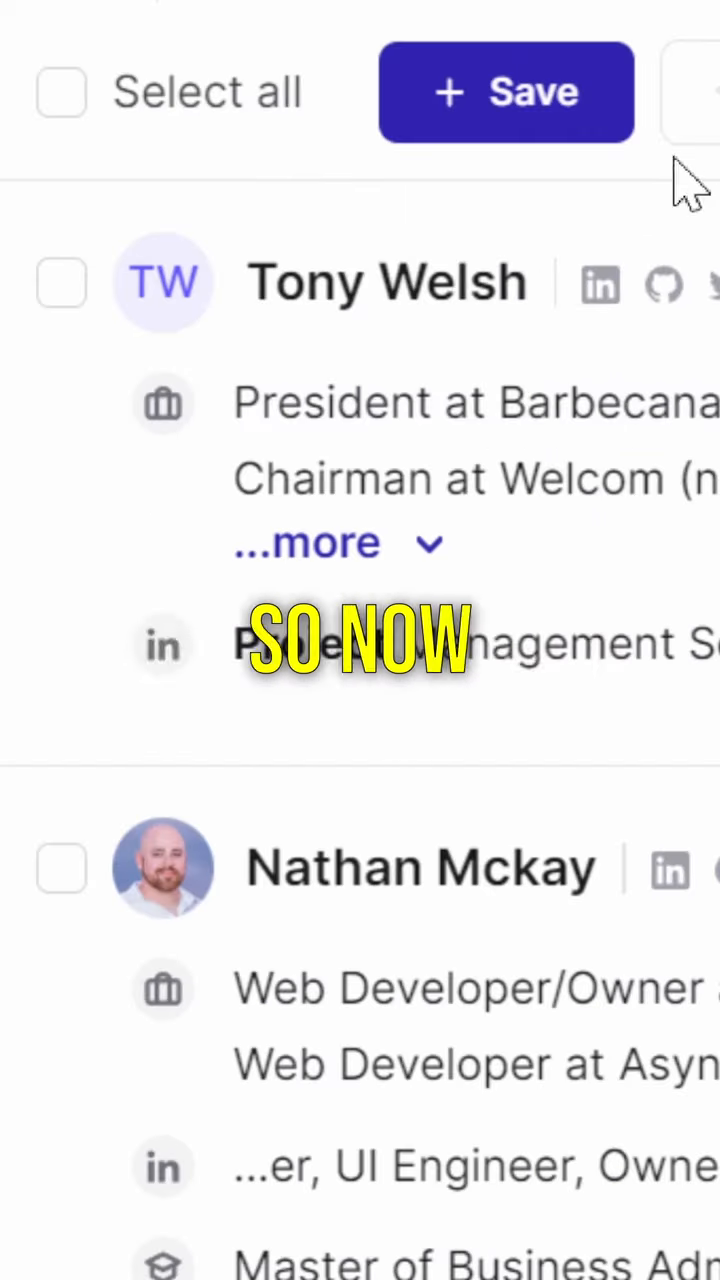
{"action": "left_click", "coordinate": [505, 92]}
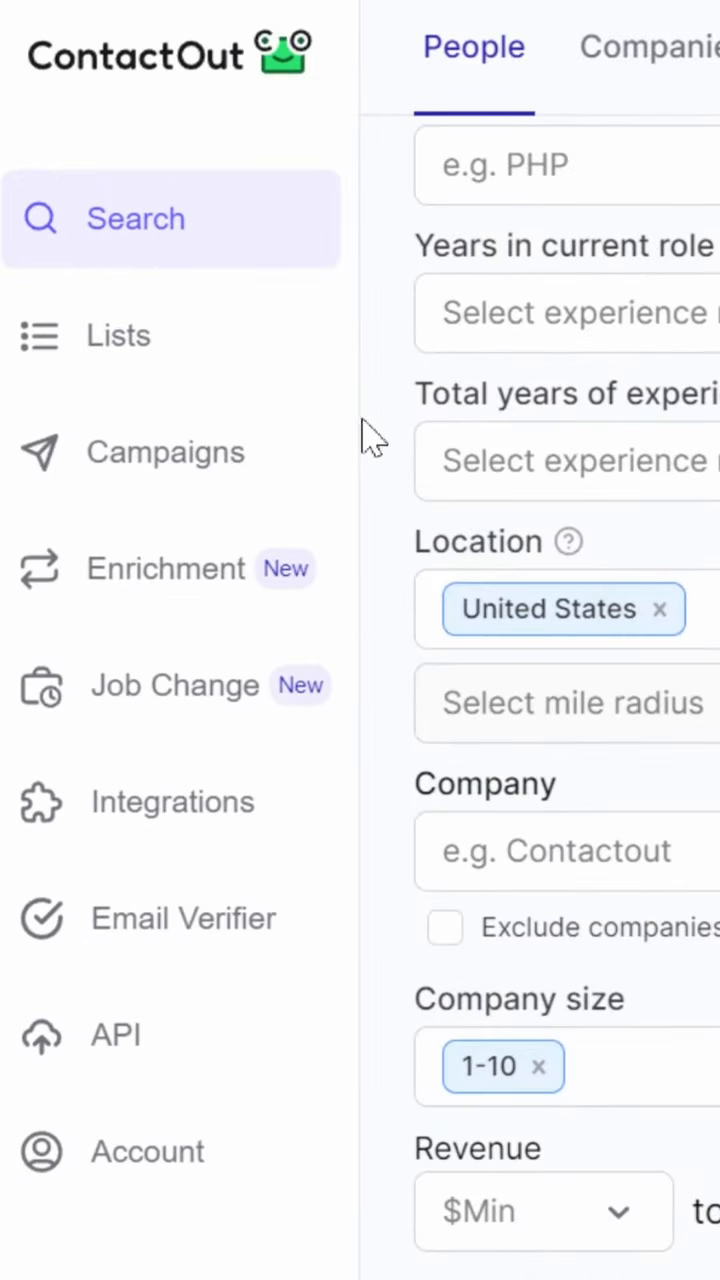
Create a new email campaign from the Campaigns section.
{"action": "left_click", "coordinate": [165, 452]}
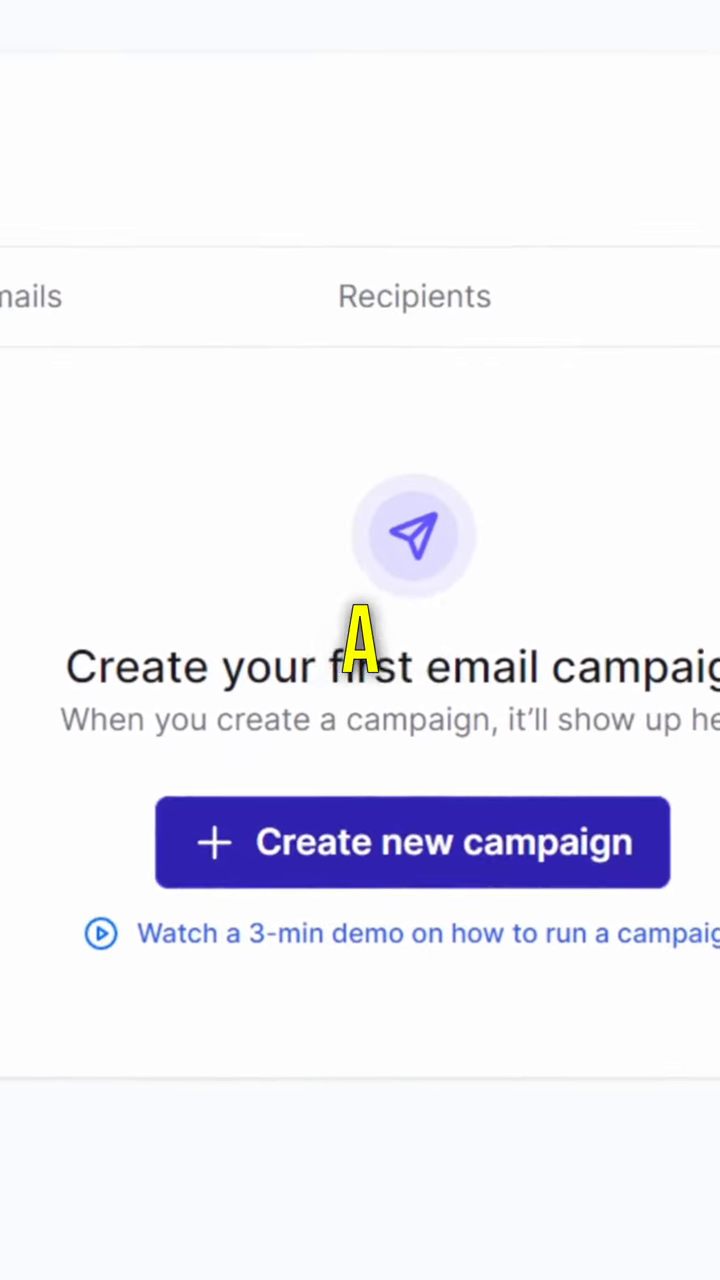
{"action": "left_click", "coordinate": [412, 842]}
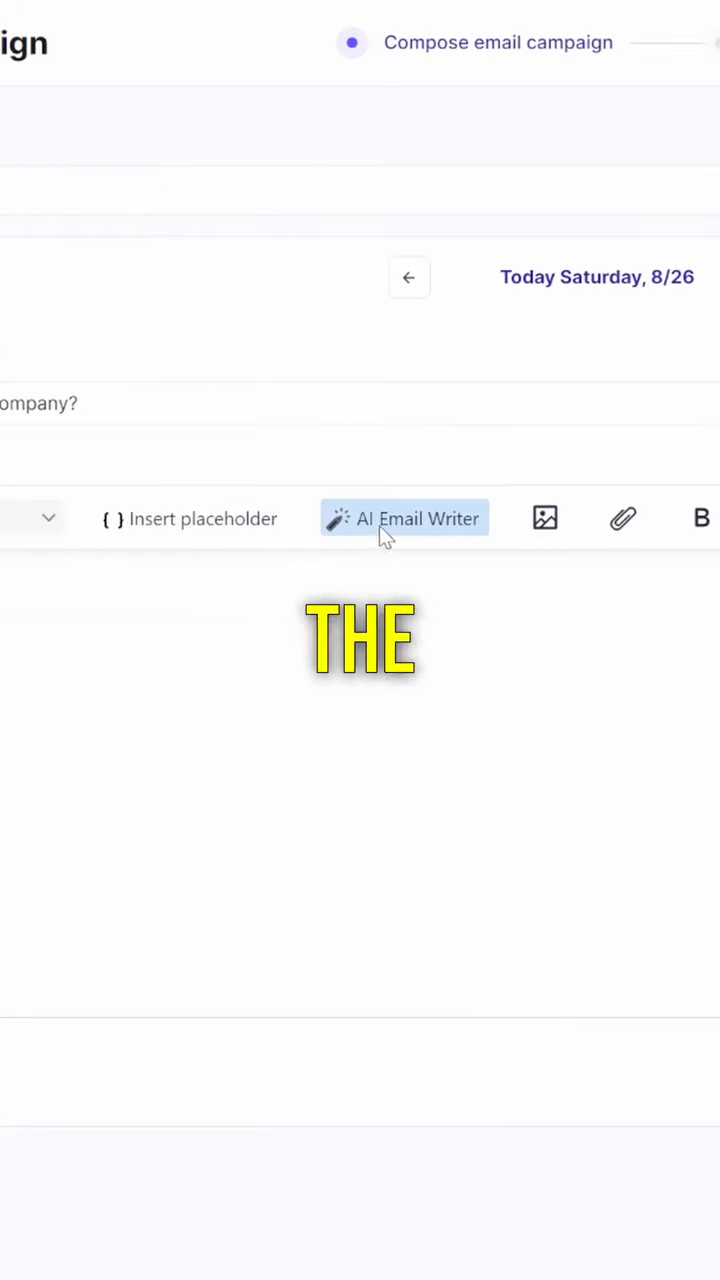
Generate the campaign email with the AI writer's 'Follow-up email after no response' prompt.
{"action": "left_click", "coordinate": [404, 518]}
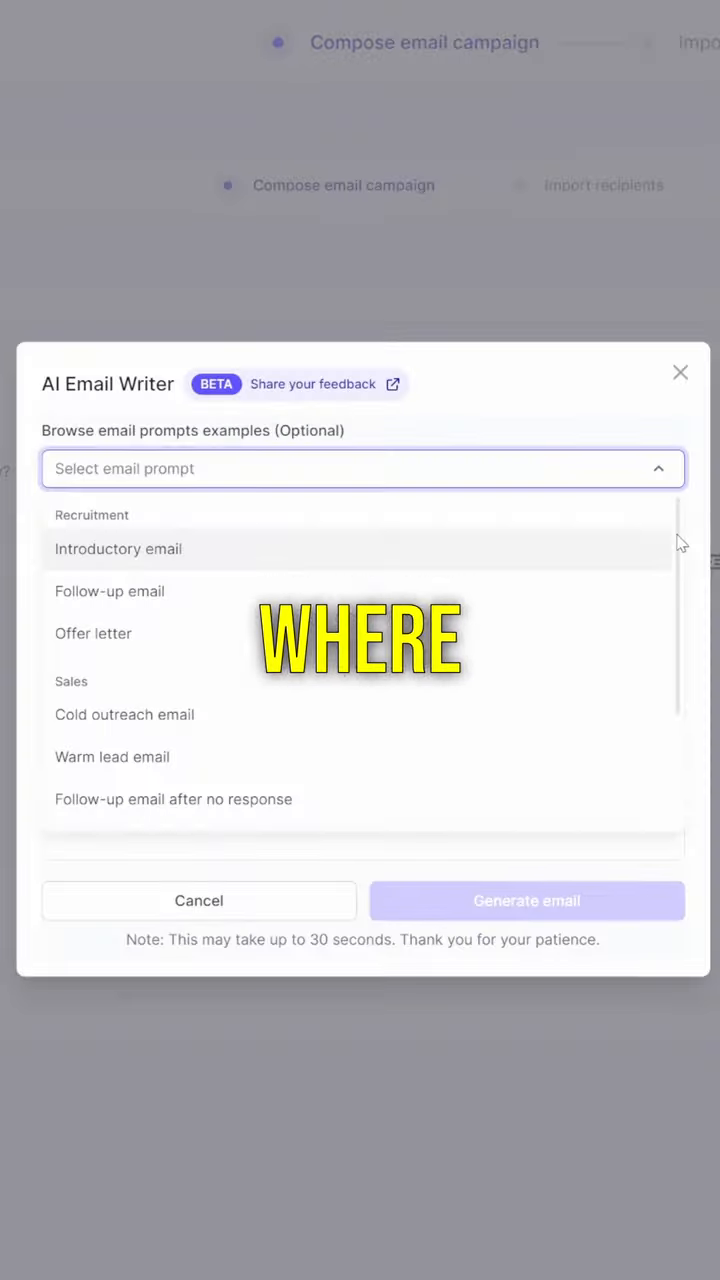
{"action": "scroll", "scroll_direction": "down", "scroll_amount": 3}
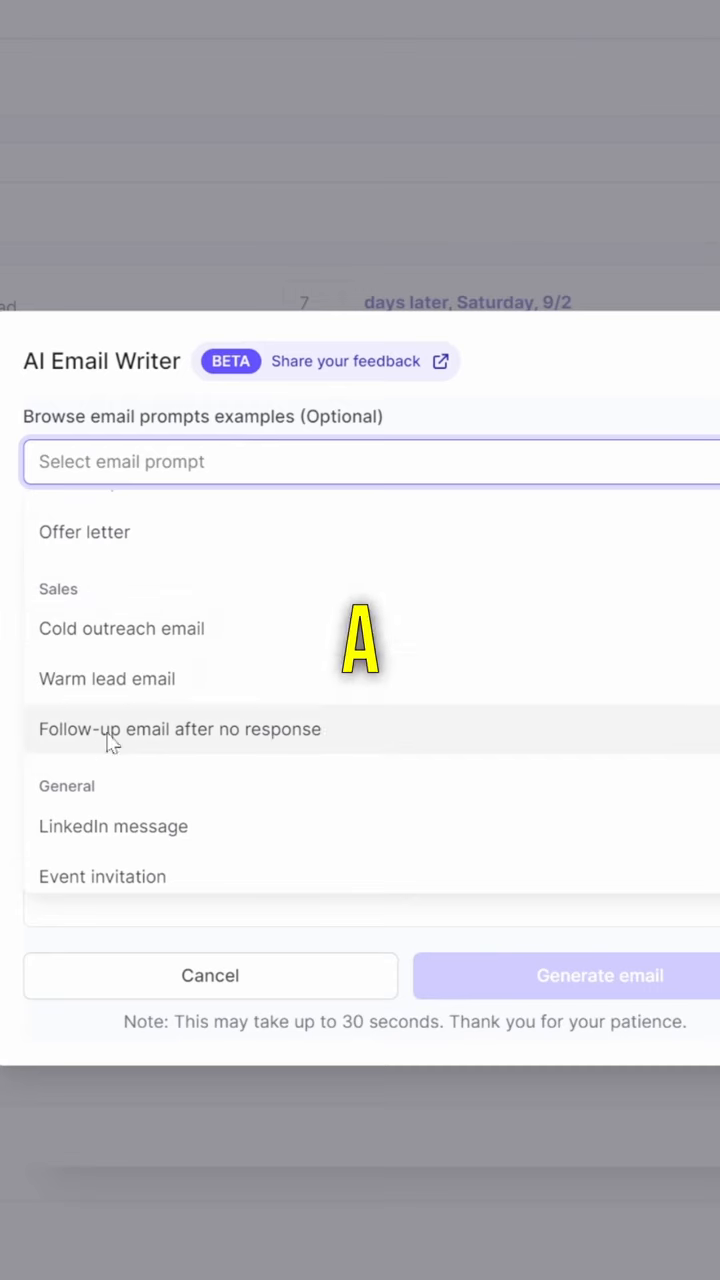
{"action": "left_click", "coordinate": [180, 729]}
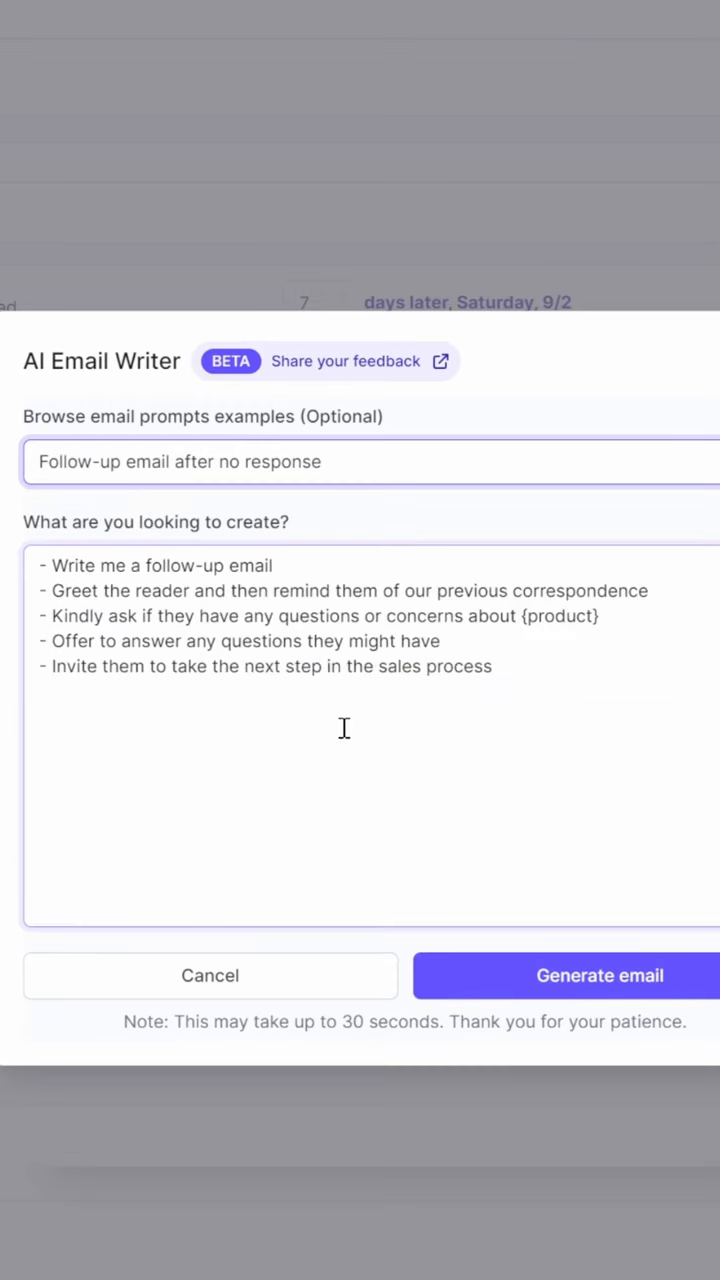
{"action": "left_click", "coordinate": [599, 975]}
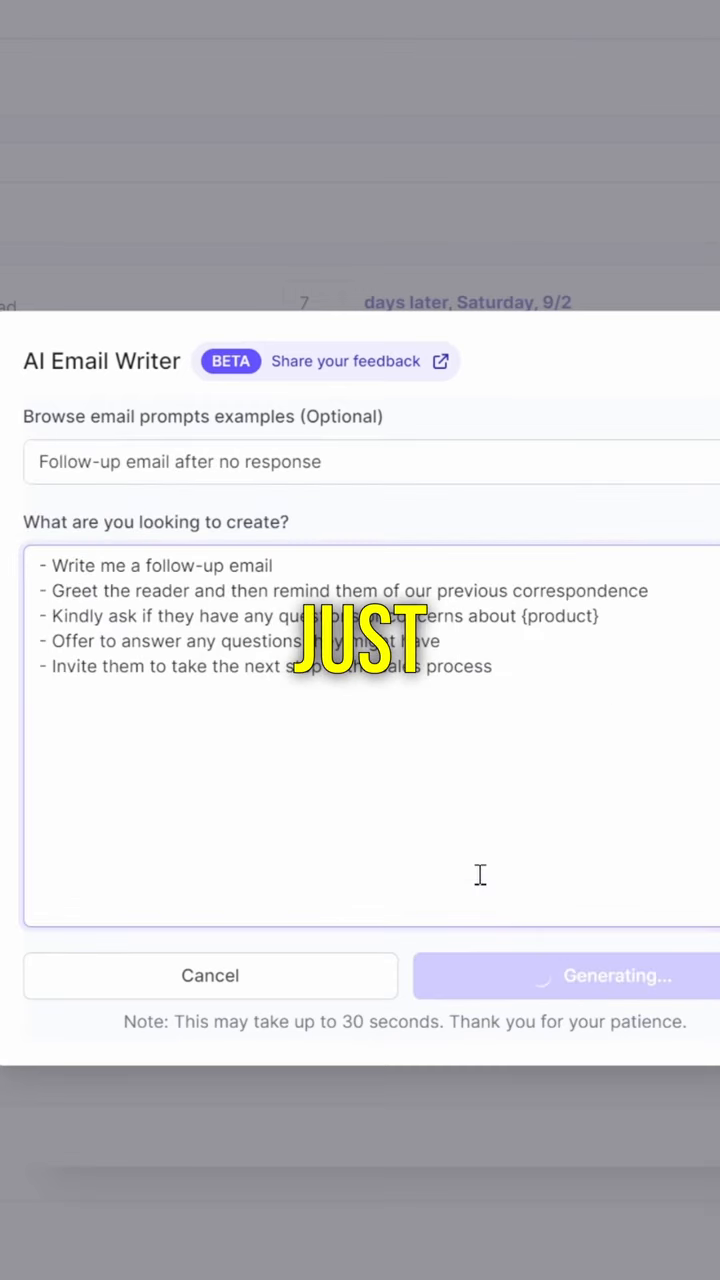